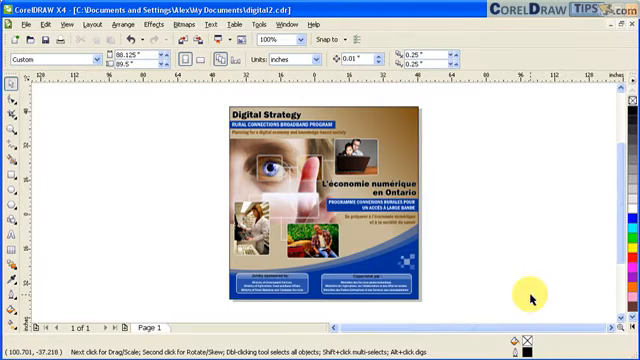
mouse_move(467, 251)
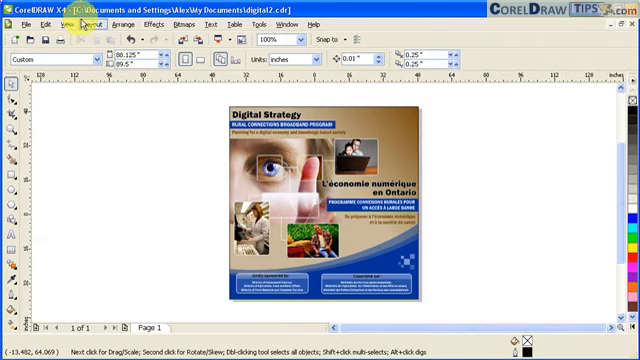
mouse_move(350, 14)
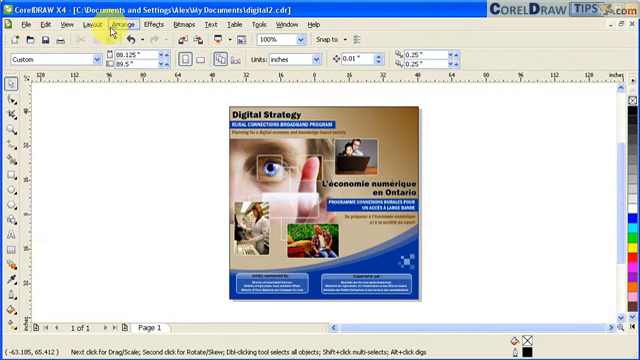
mouse_move(196, 24)
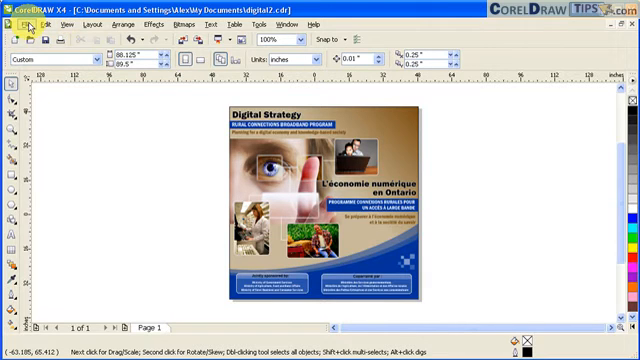
Open the File menu and close it without choosing any command
left_click(17, 23)
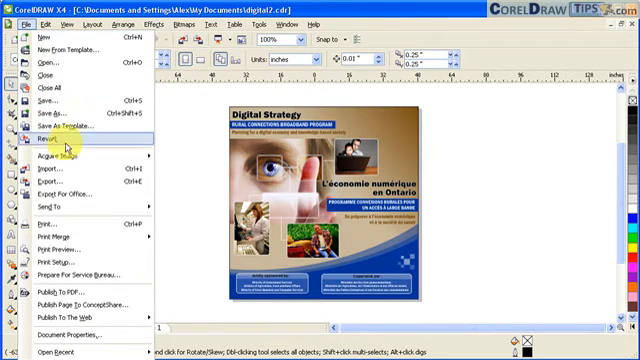
left_click(46, 24)
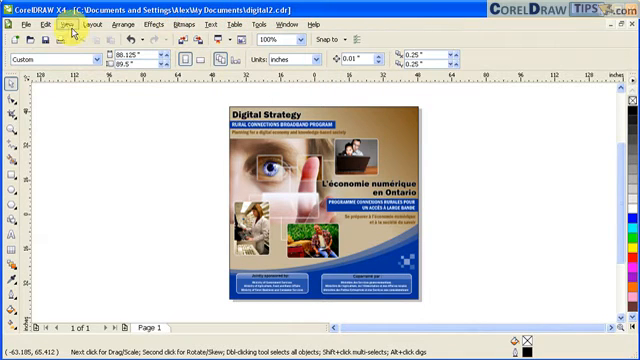
mouse_move(90, 44)
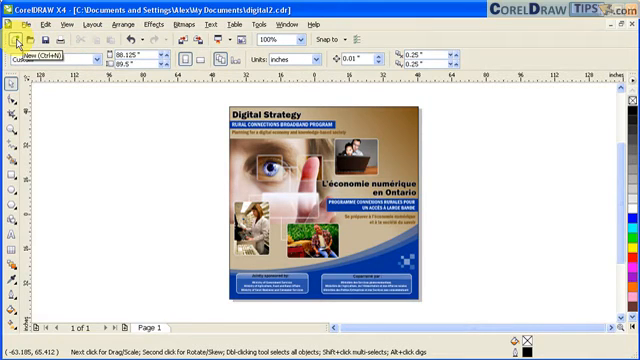
mouse_move(33, 40)
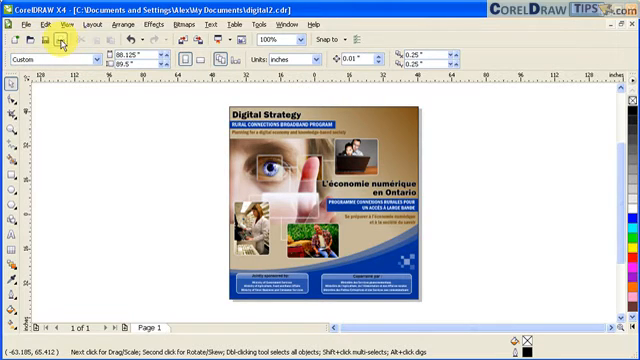
mouse_move(60, 40)
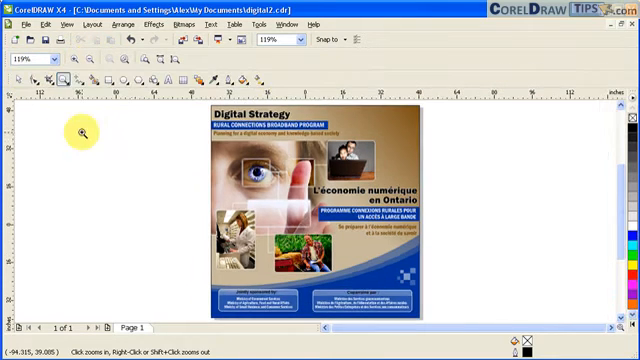
mouse_move(307, 97)
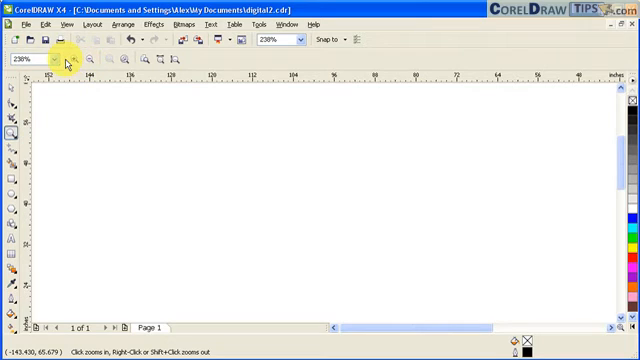
Zoom back out to show the whole brochure page at 119%
left_click(66, 67)
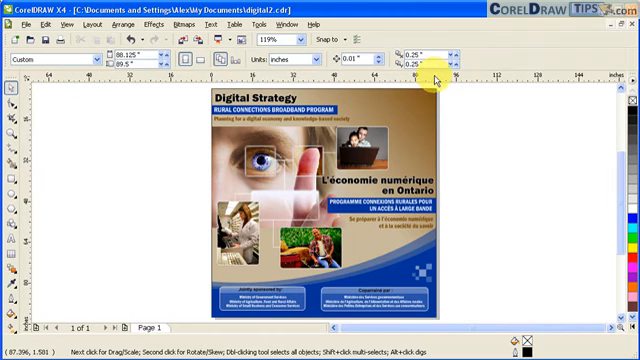
mouse_move(177, 168)
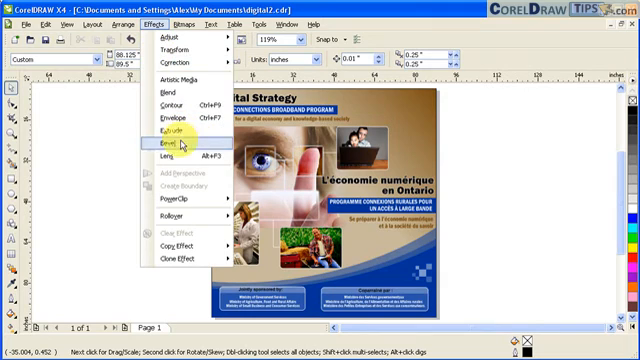
Show the Lens docker, then choose Blend from the effects list
left_click(183, 158)
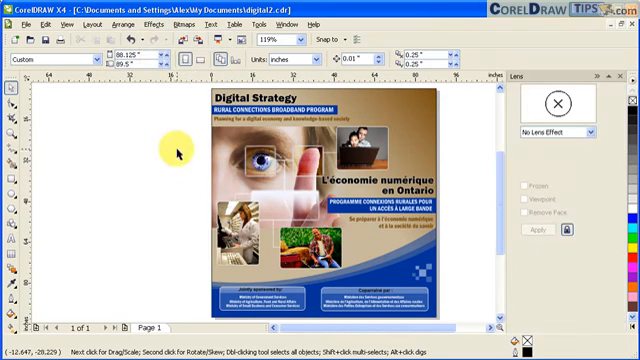
mouse_move(602, 192)
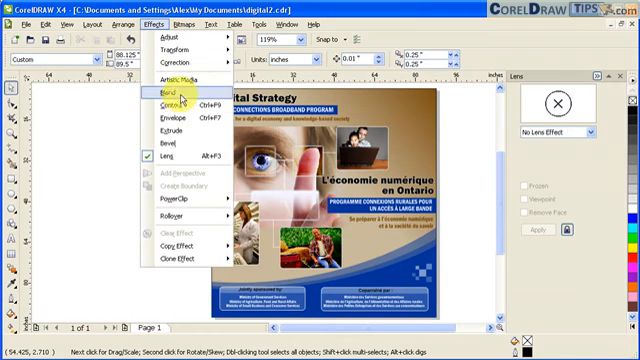
left_click(168, 92)
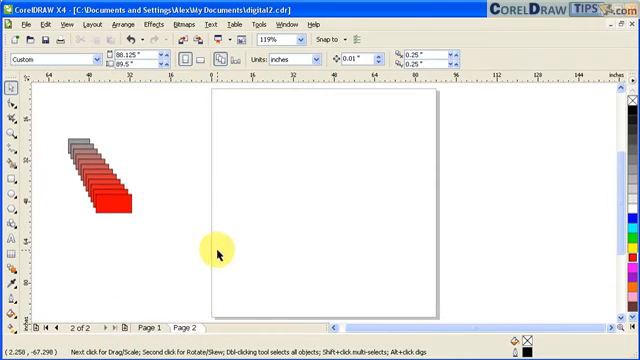
Deselect everything on Page 2 by clicking empty canvas
left_click(150, 327)
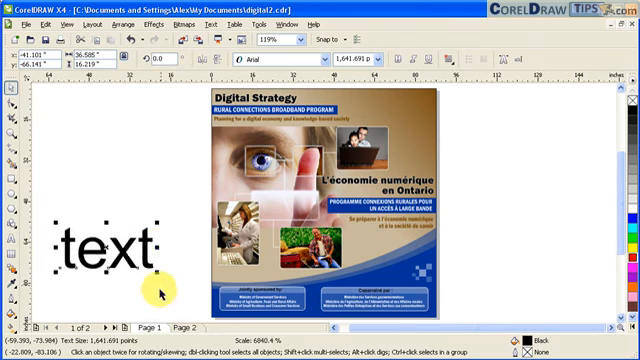
Give the word text a red 16 pt outline, then deselect it
left_click(95, 245)
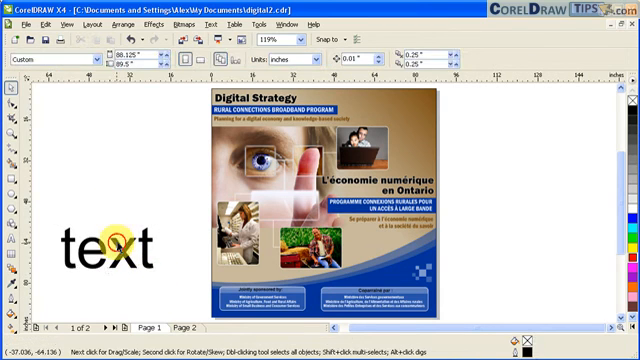
left_click(100, 240)
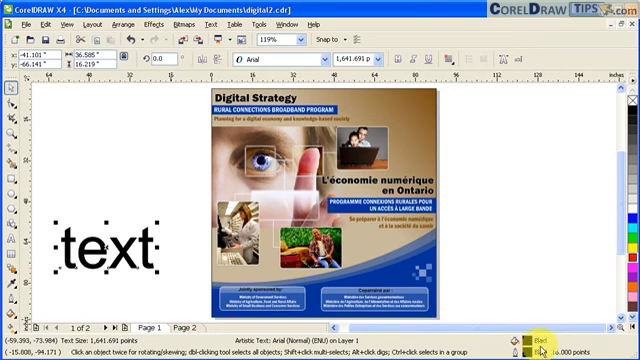
left_click(16, 300)
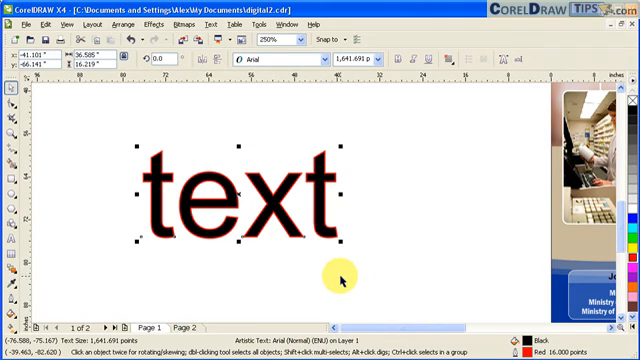
left_click(243, 195)
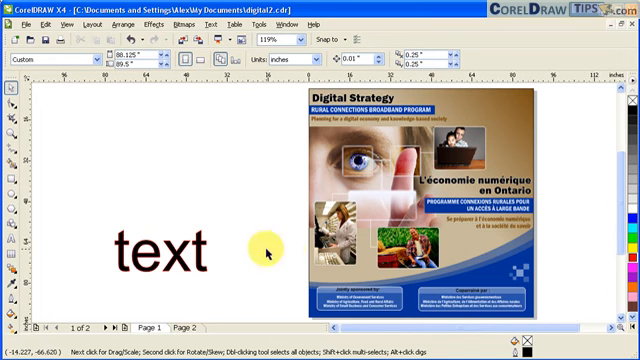
Fill the word text with 40% Black from the full colour palette
left_click(150, 252)
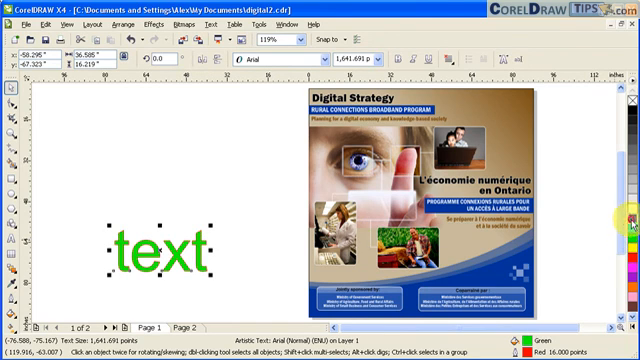
left_click(631, 205)
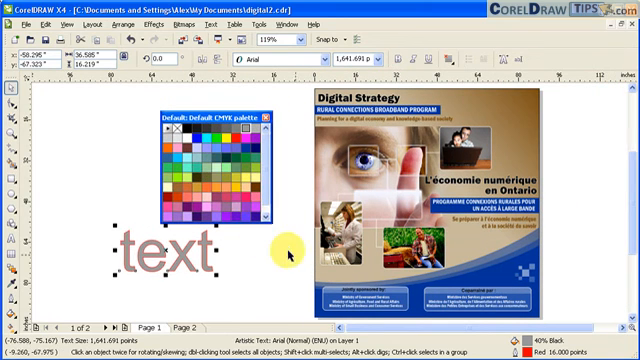
left_click(230, 187)
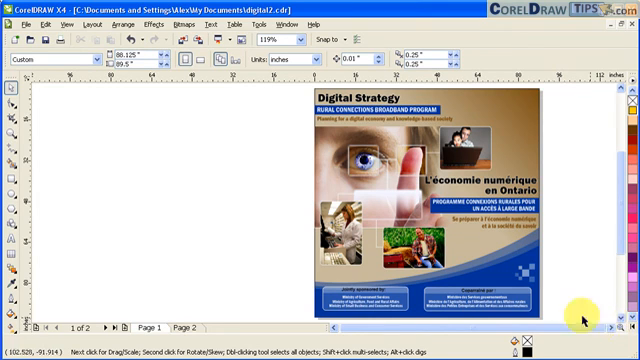
mouse_move(605, 322)
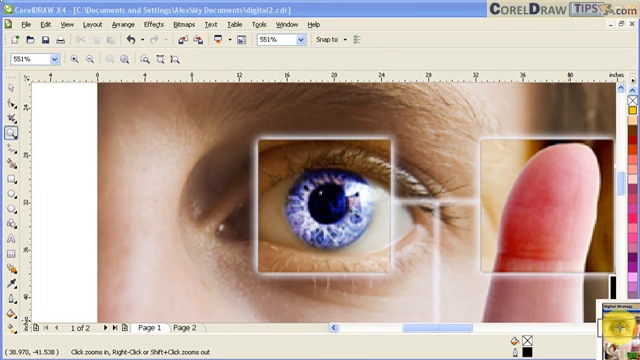
Zoom in to 551% on the brochure's eye and fingertip photos
scroll("down", 3)
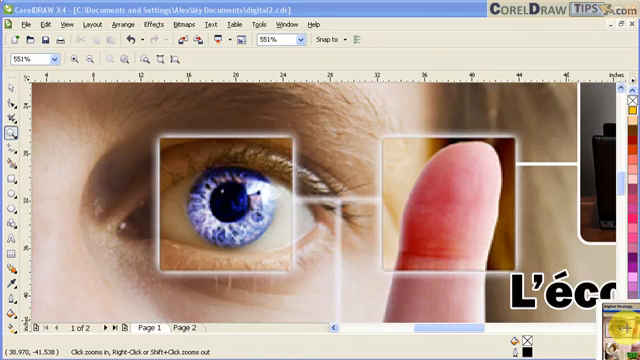
mouse_move(445, 265)
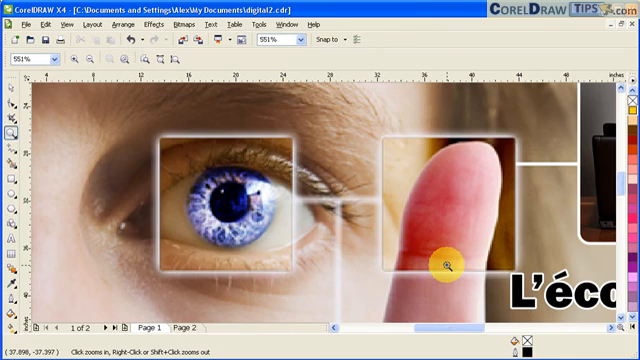